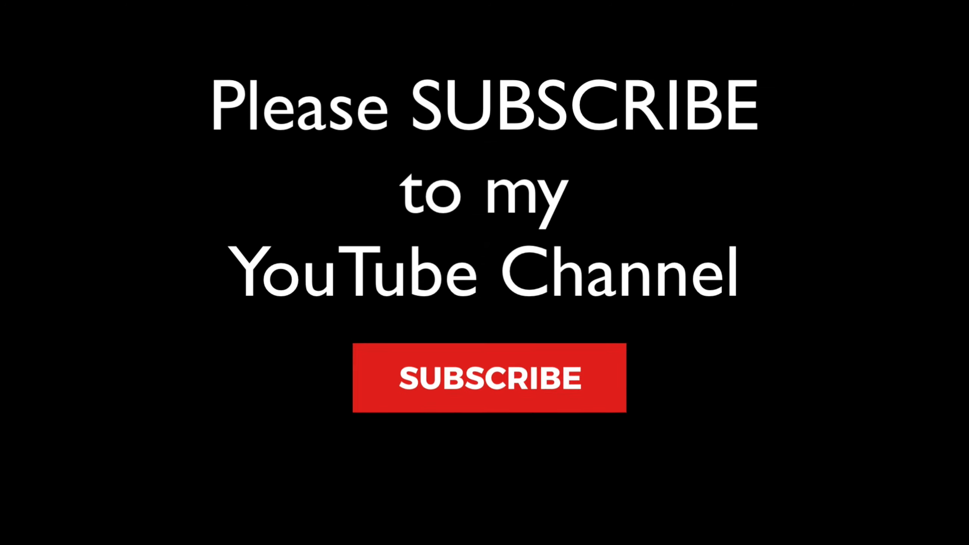
Step: Bring up the car side-mirror harbour photo for editing in Luminar AI
left_click(488, 388)
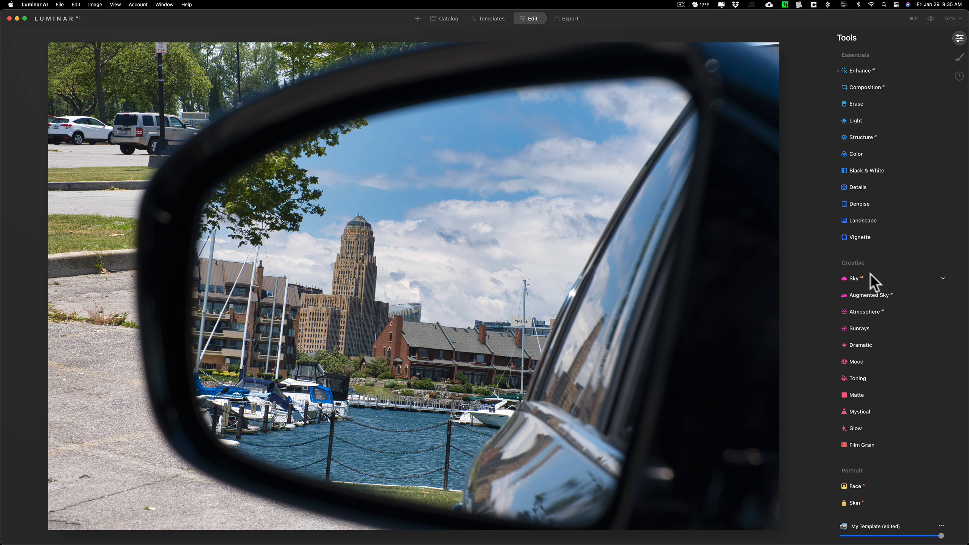
mouse_move(944, 292)
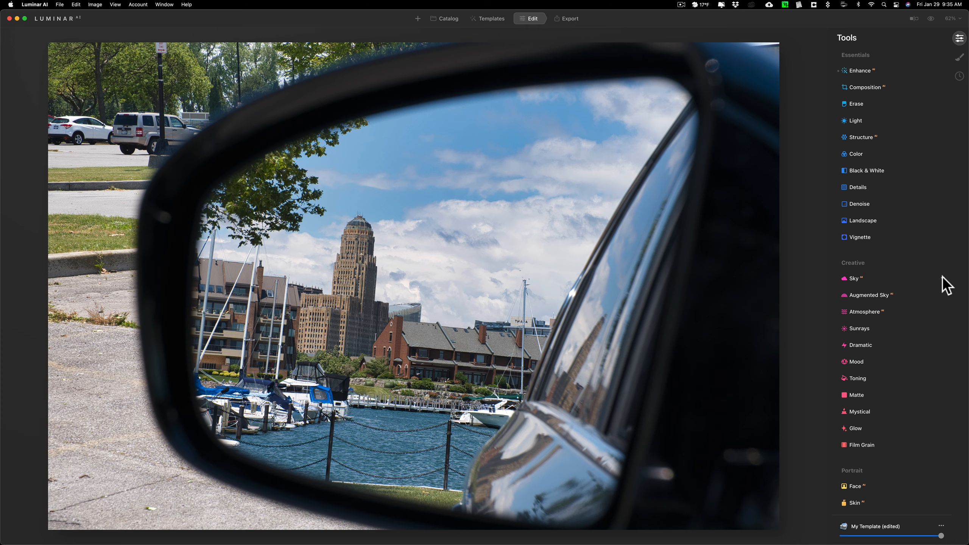
Step: In Sky AI, replace the mirror photo's sky with Morganti Sky-007
left_click(854, 278)
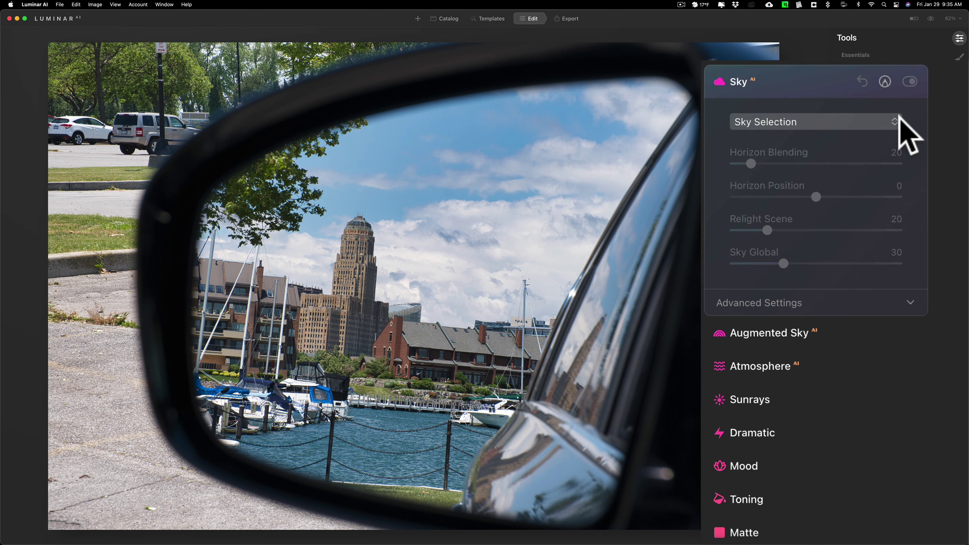
left_click(816, 121)
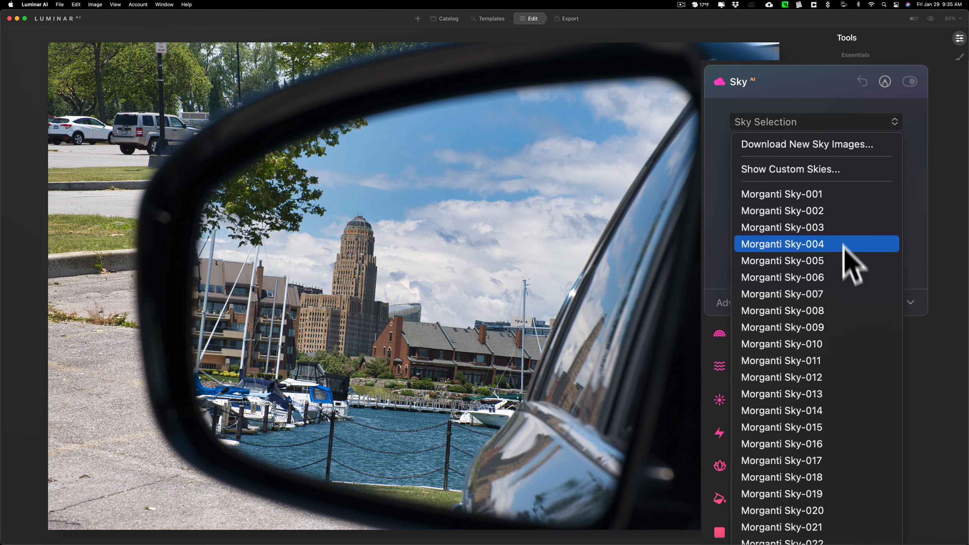
mouse_move(840, 309)
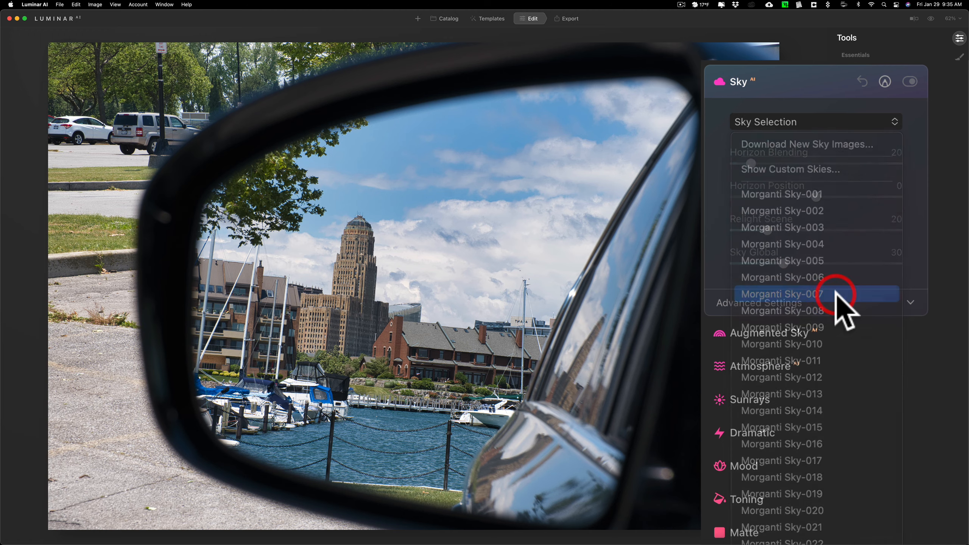
left_click(796, 294)
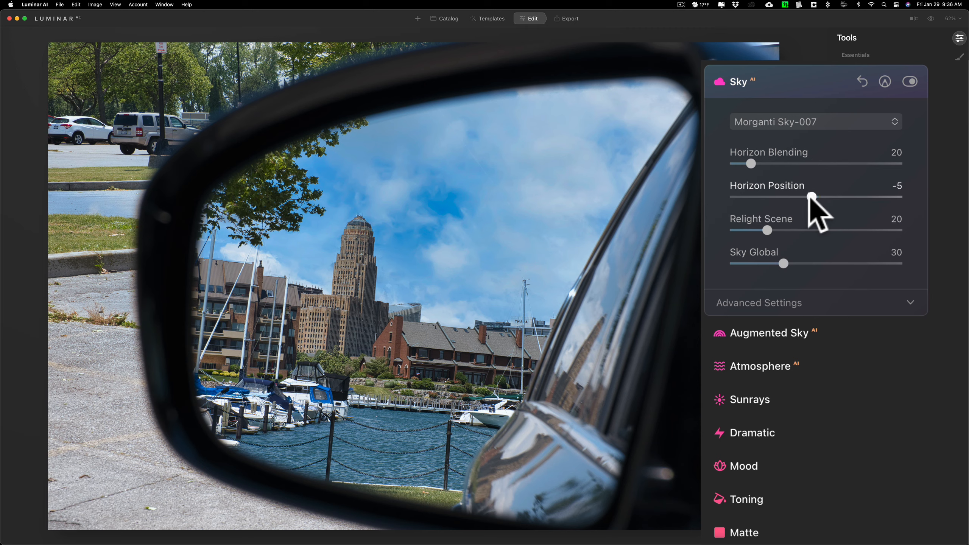
Step: Lower the sky's Horizon Position to about -53 so the green kite appears
left_click_drag(812, 198, 796, 198)
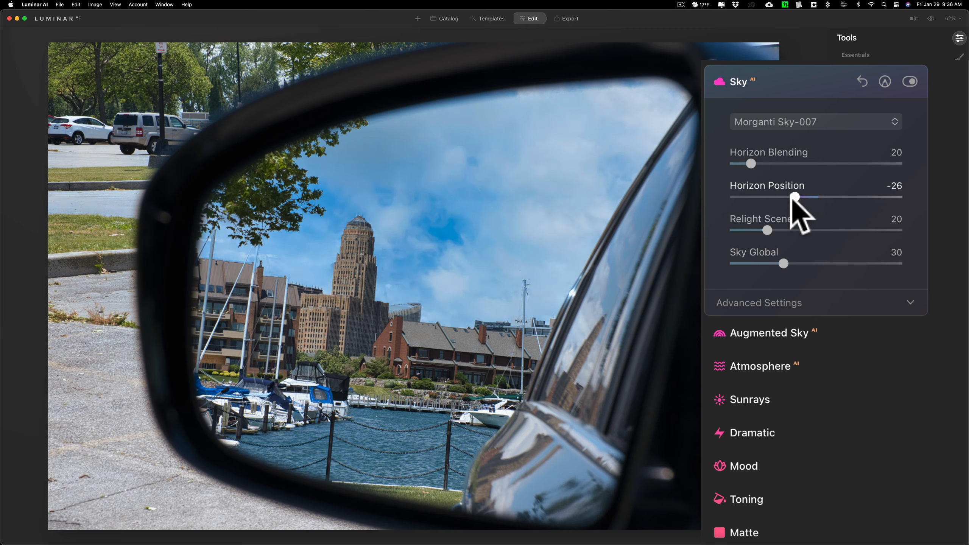
left_click_drag(795, 197, 781, 197)
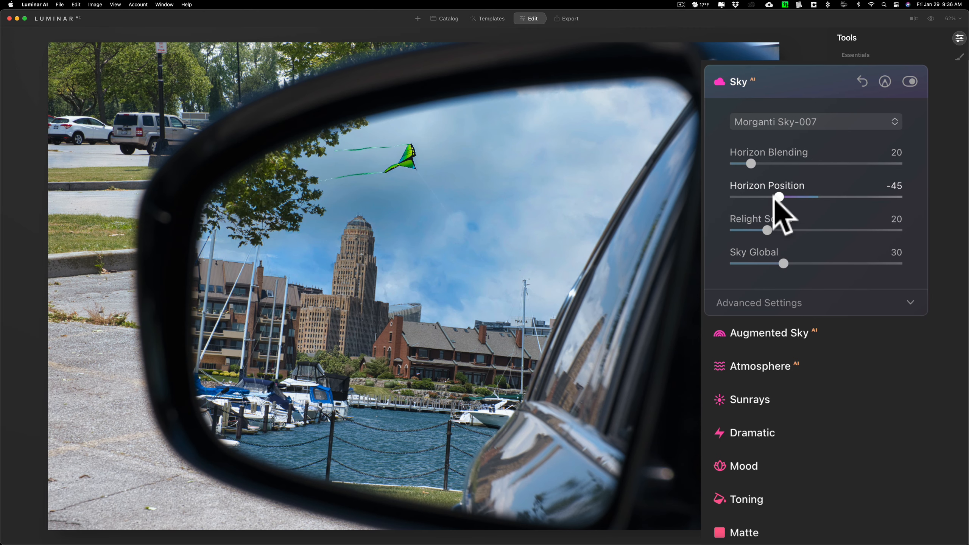
left_click_drag(780, 197, 770, 197)
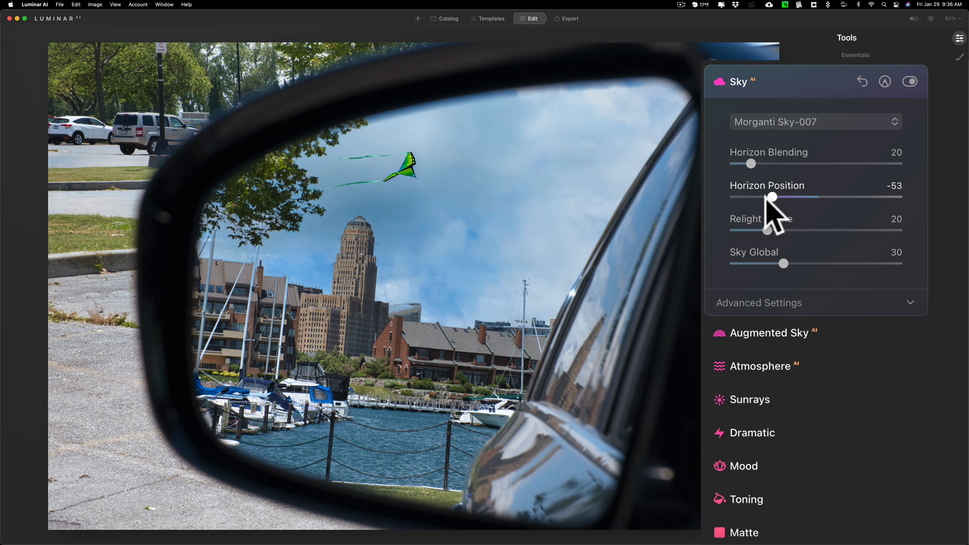
left_click_drag(772, 196, 770, 196)
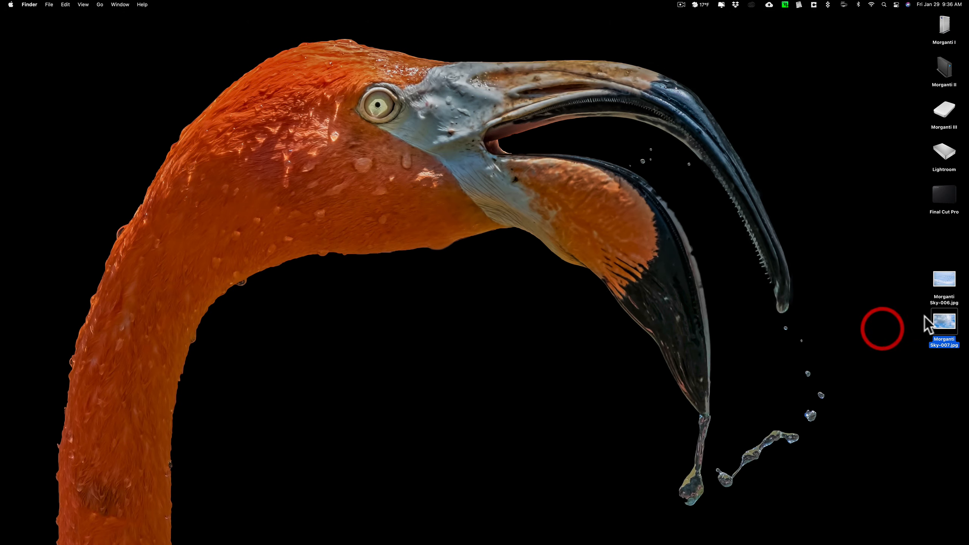
double_click(945, 322)
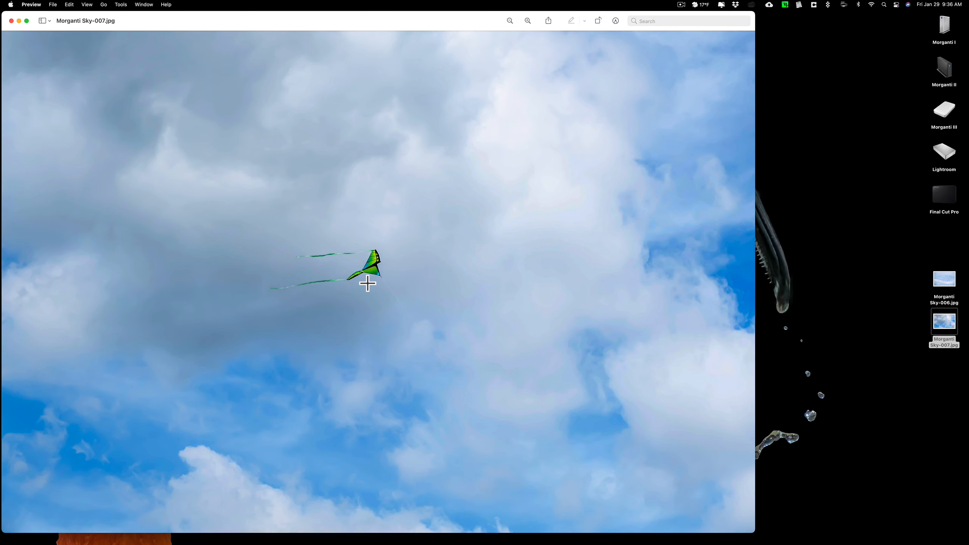
mouse_move(367, 287)
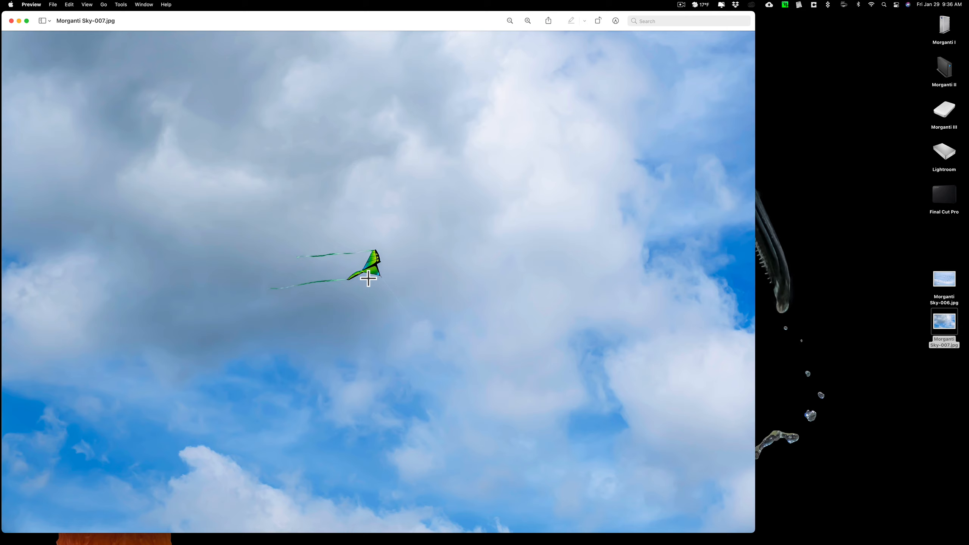
mouse_move(670, 544)
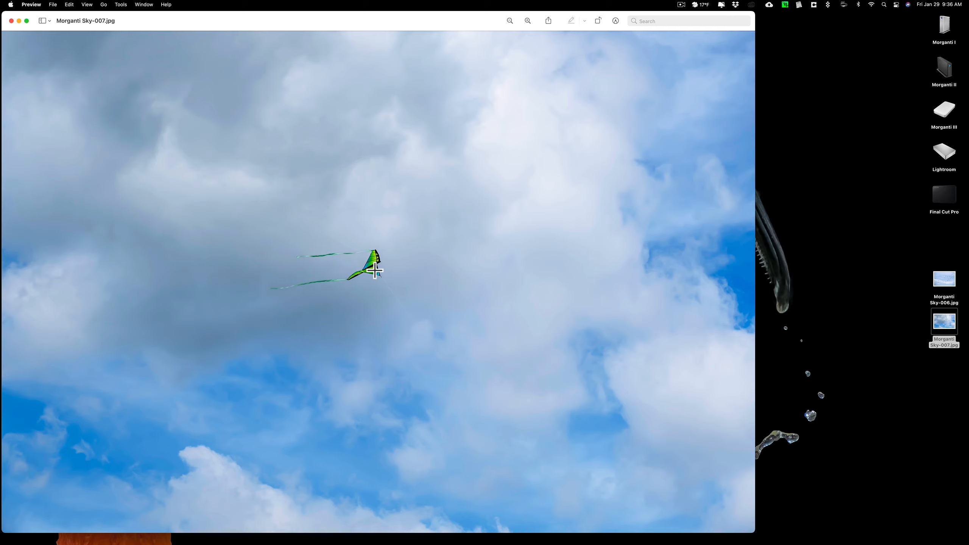
mouse_move(362, 277)
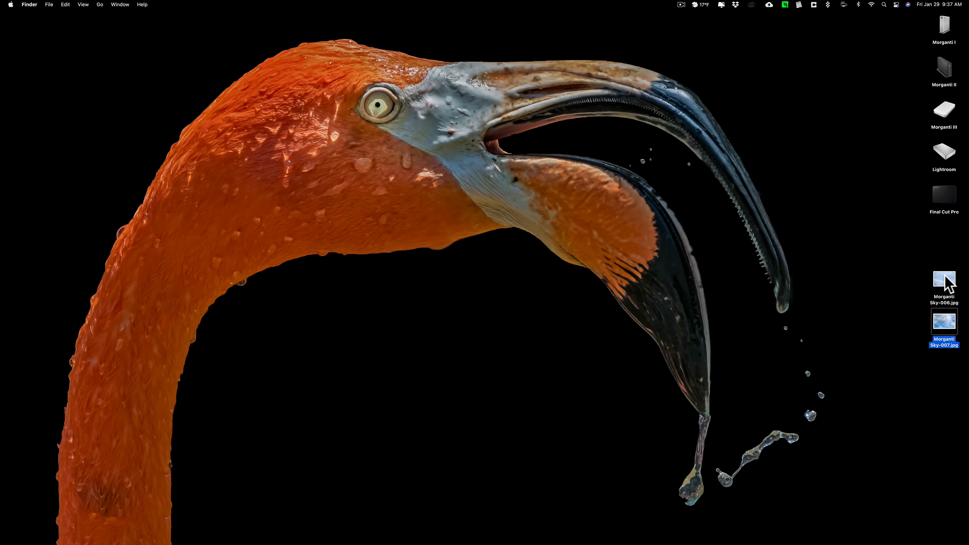
double_click(944, 280)
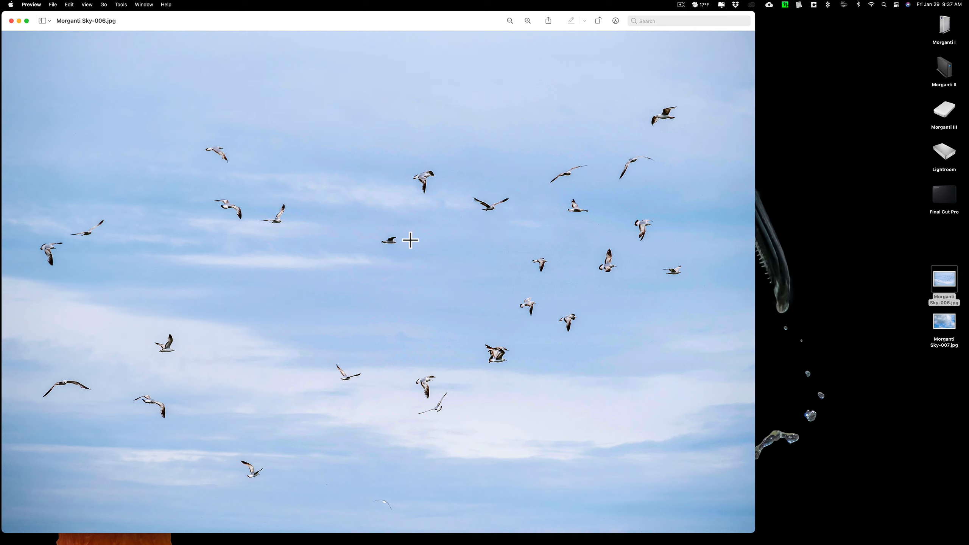
mouse_move(14, 41)
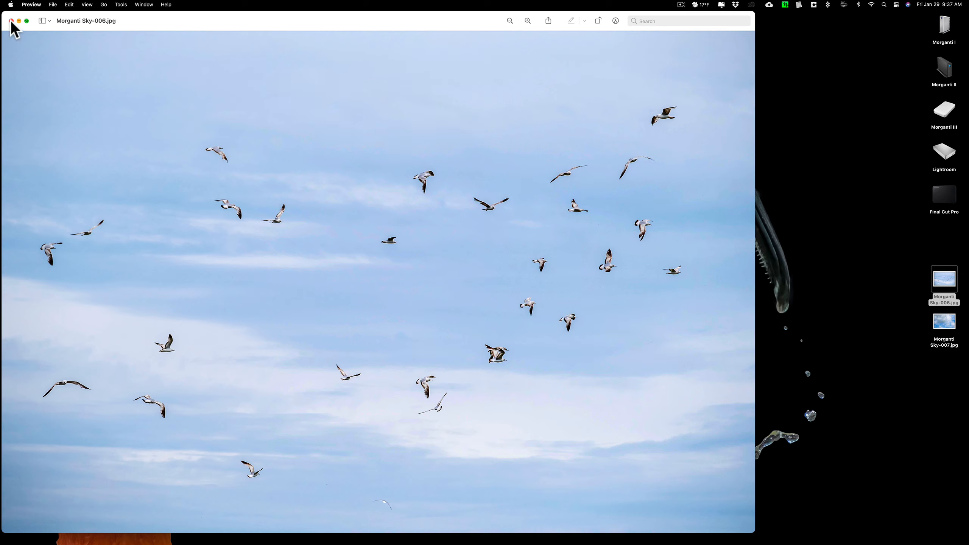
left_click(13, 21)
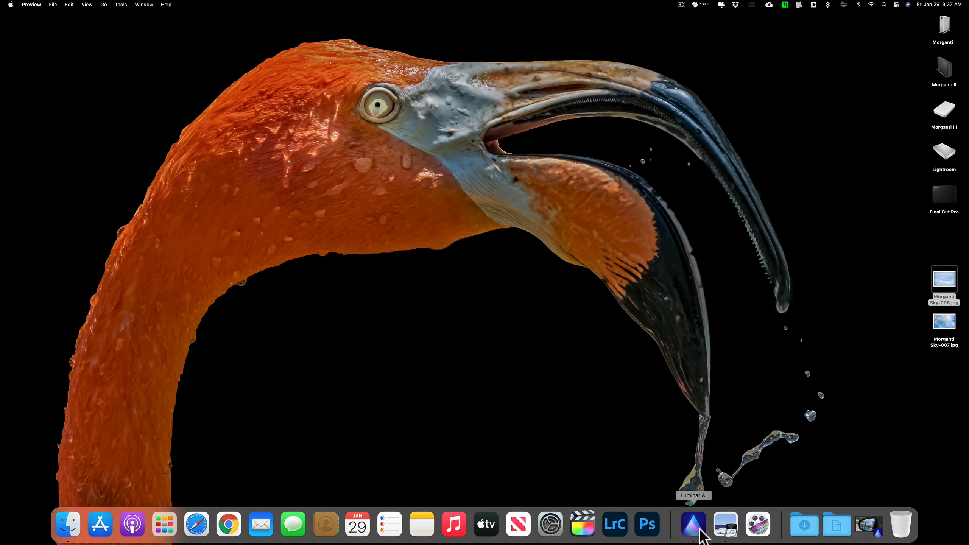
Step: Return to the editor and switch the sky to the seagull sky, Morganti Sky-006
left_click(694, 525)
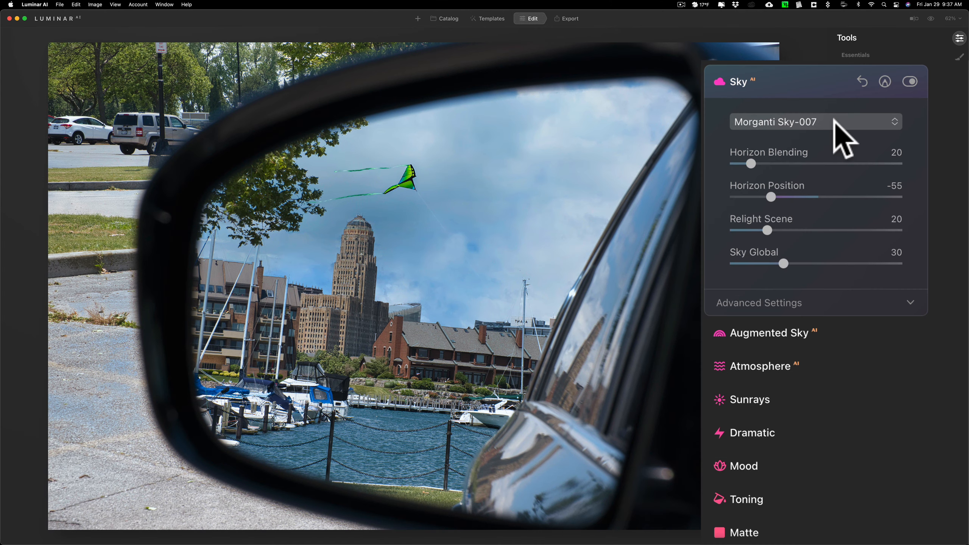
left_click(816, 121)
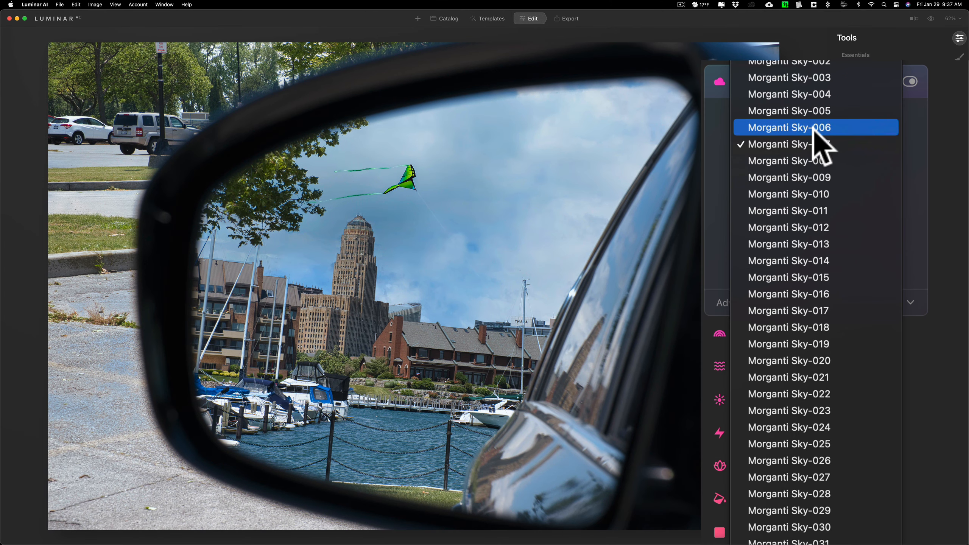
left_click(816, 127)
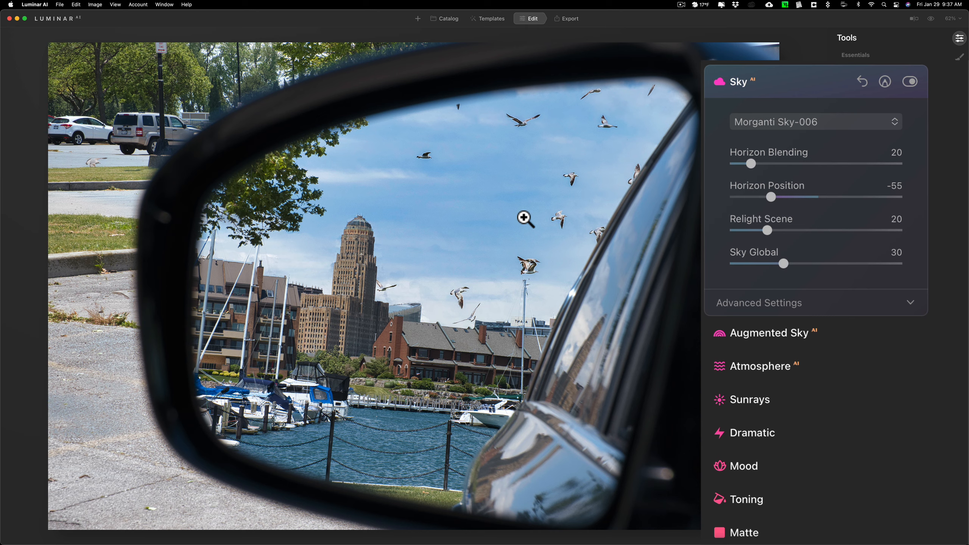
mouse_move(479, 262)
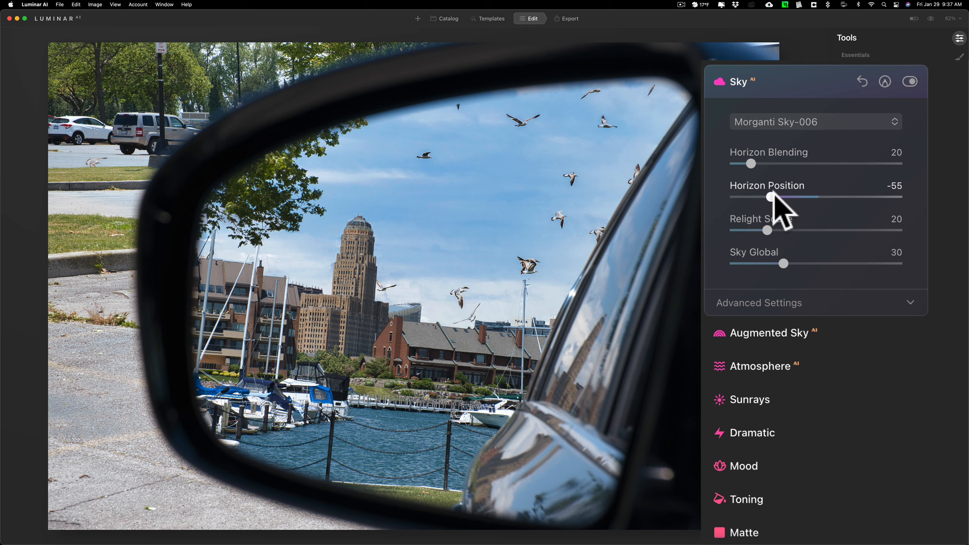
Step: Adjust the seagull sky's Horizon Position back and forth, settling around -23
left_click_drag(772, 196, 765, 197)
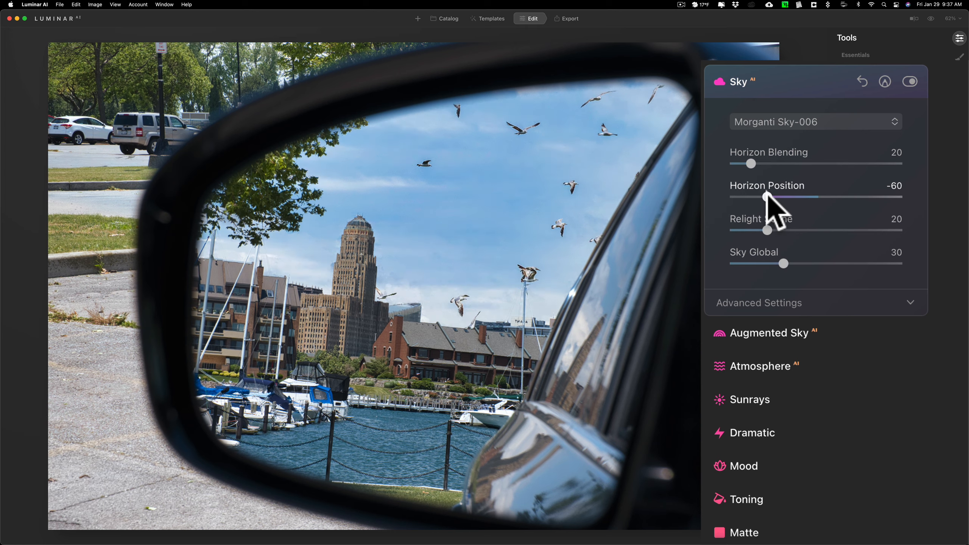
left_click_drag(767, 198, 765, 197)
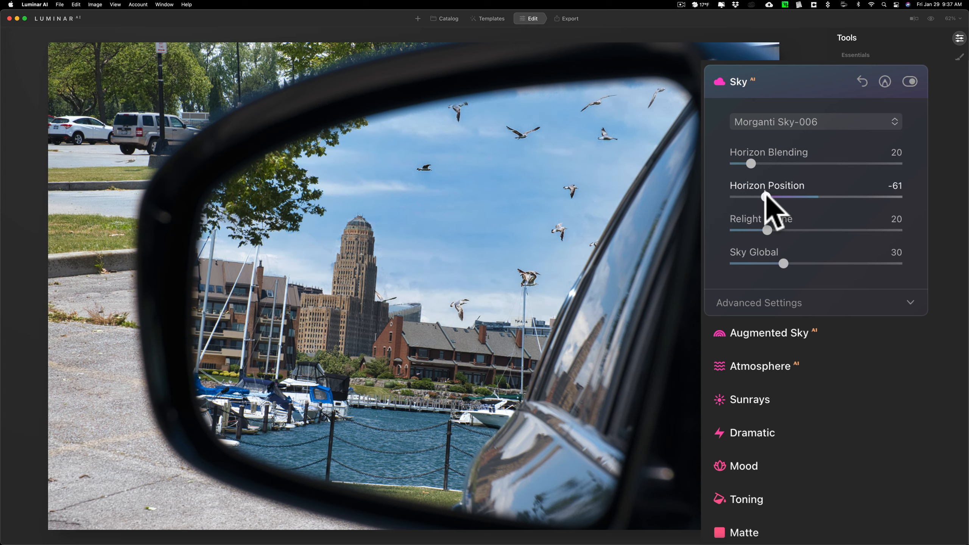
left_click_drag(770, 196, 765, 197)
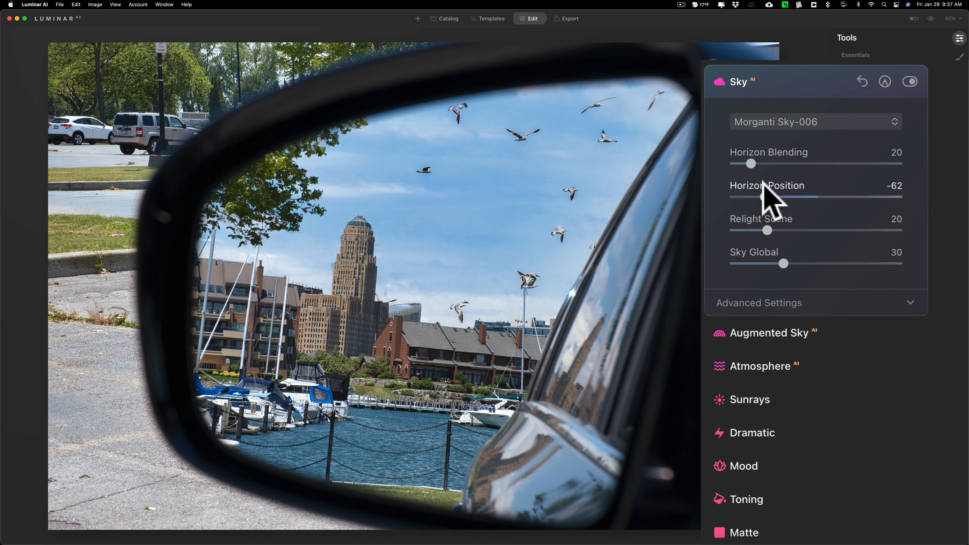
left_click_drag(757, 197, 767, 197)
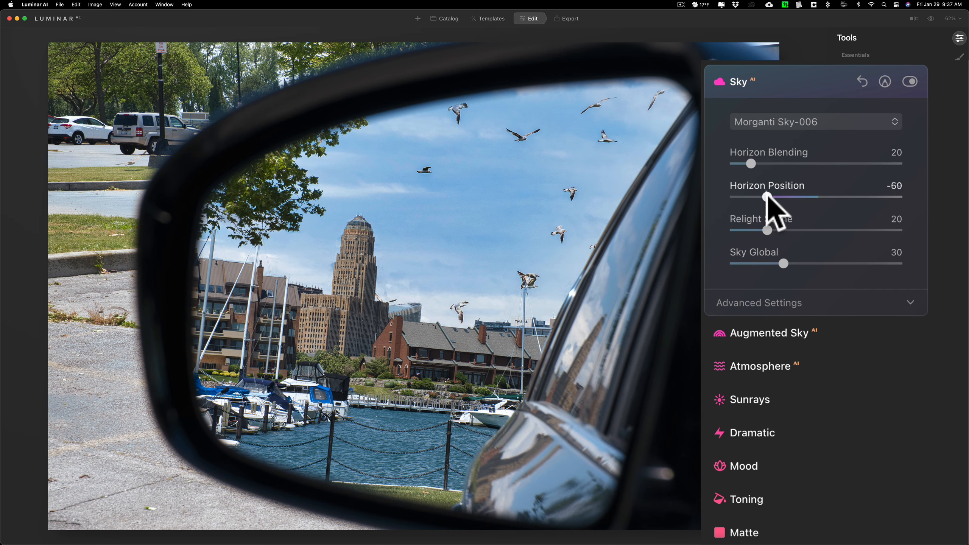
left_click_drag(770, 196, 785, 196)
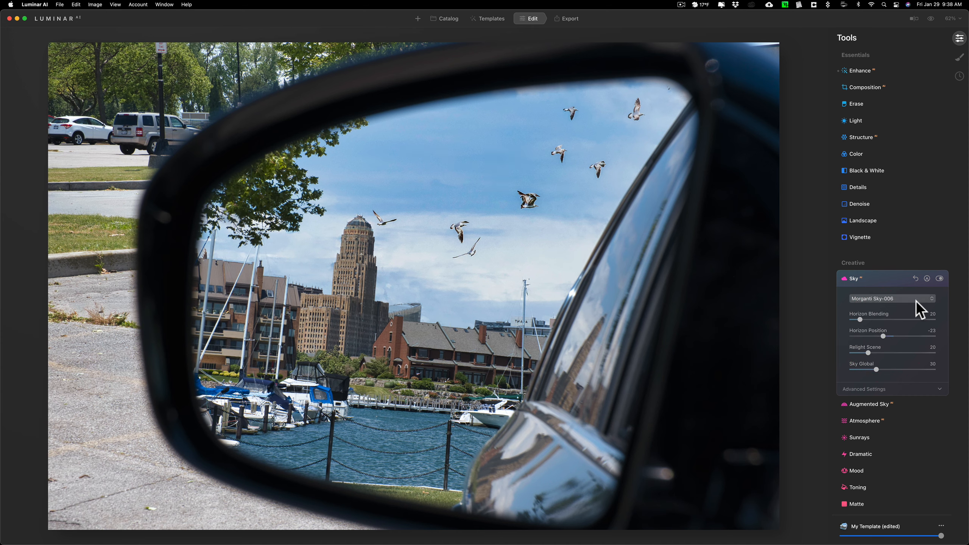
Step: Switch back to Morganti Sky-007 and lower its horizon to about -54, showing the kite
left_click(893, 298)
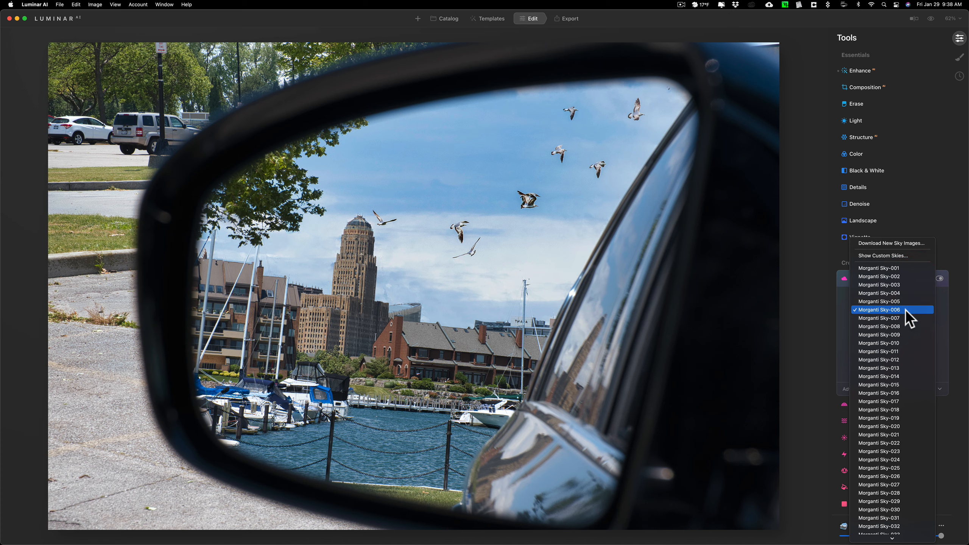
left_click(880, 319)
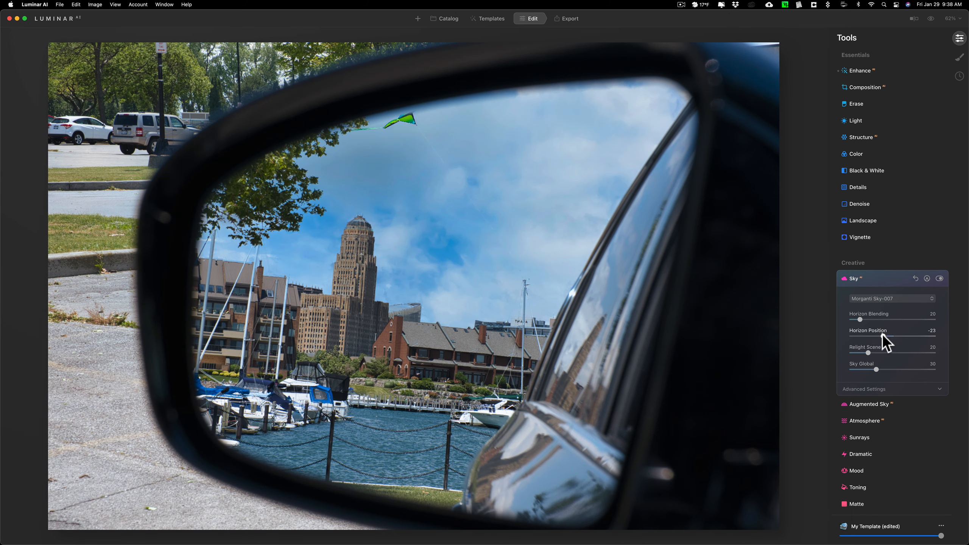
left_click_drag(869, 337, 853, 337)
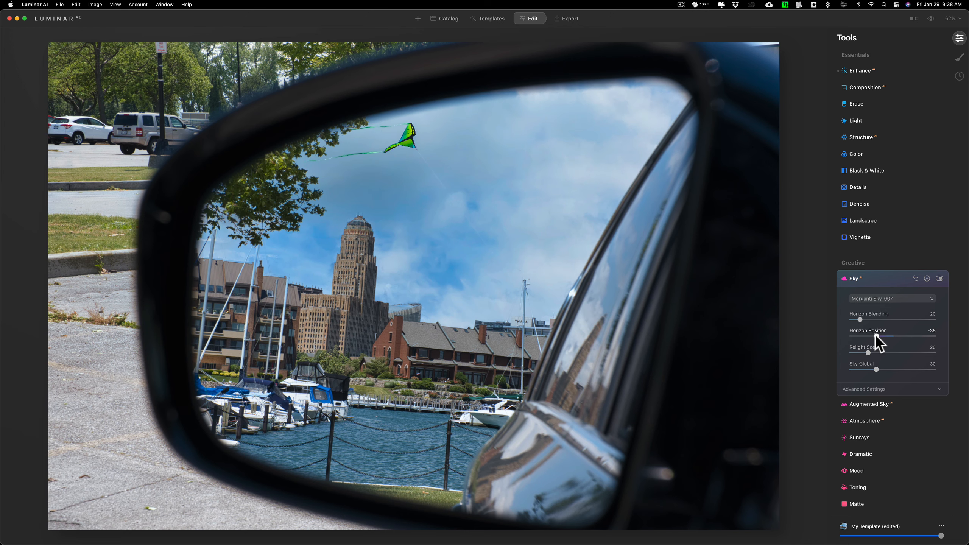
left_click_drag(868, 337, 859, 337)
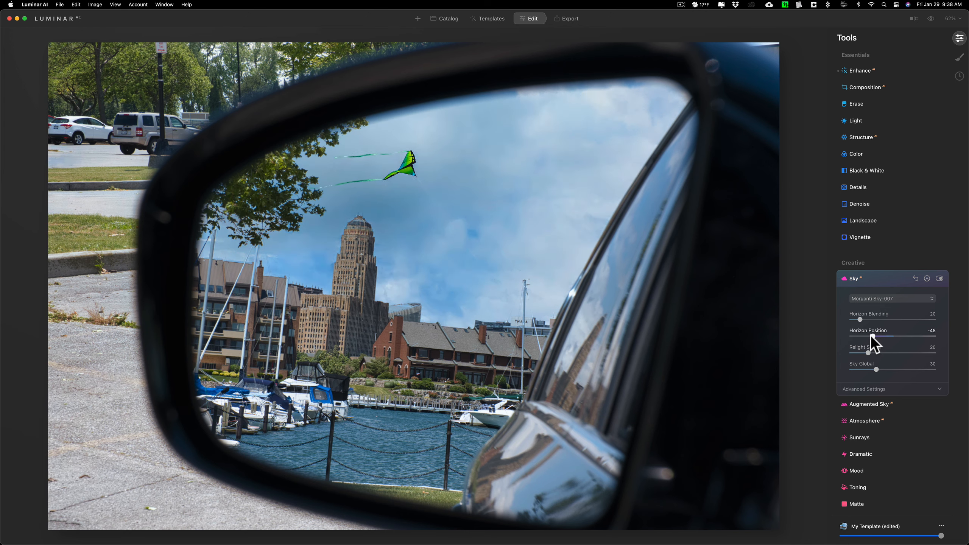
left_click_drag(896, 337, 890, 338)
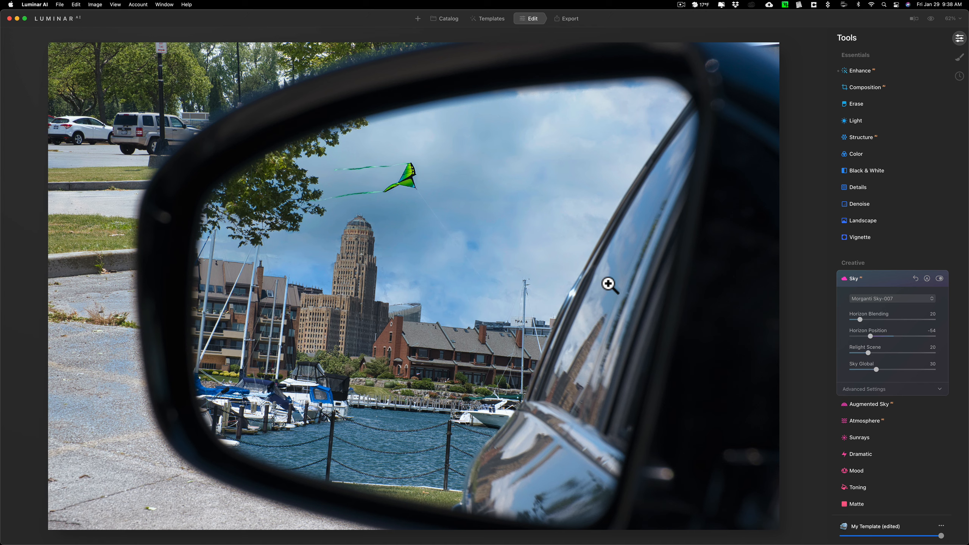
mouse_move(404, 464)
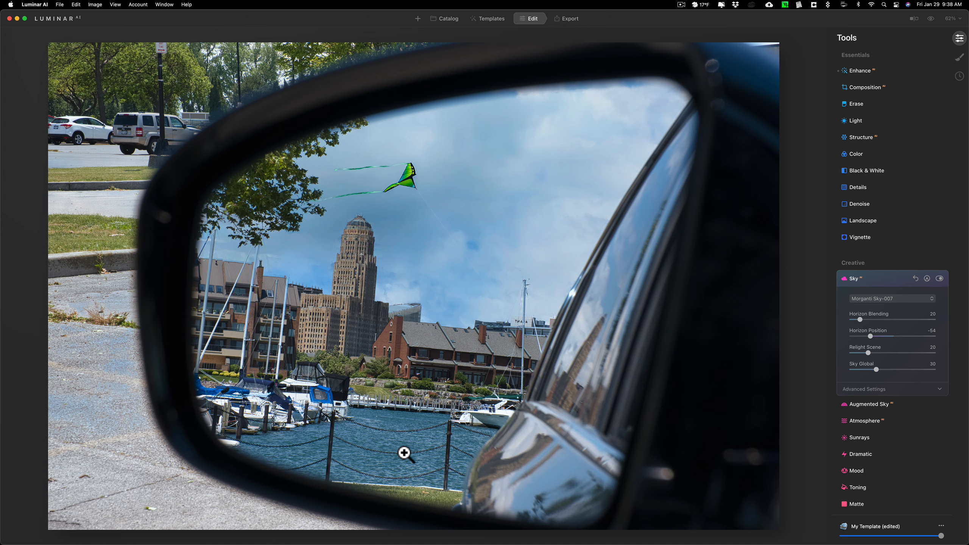
mouse_move(582, 343)
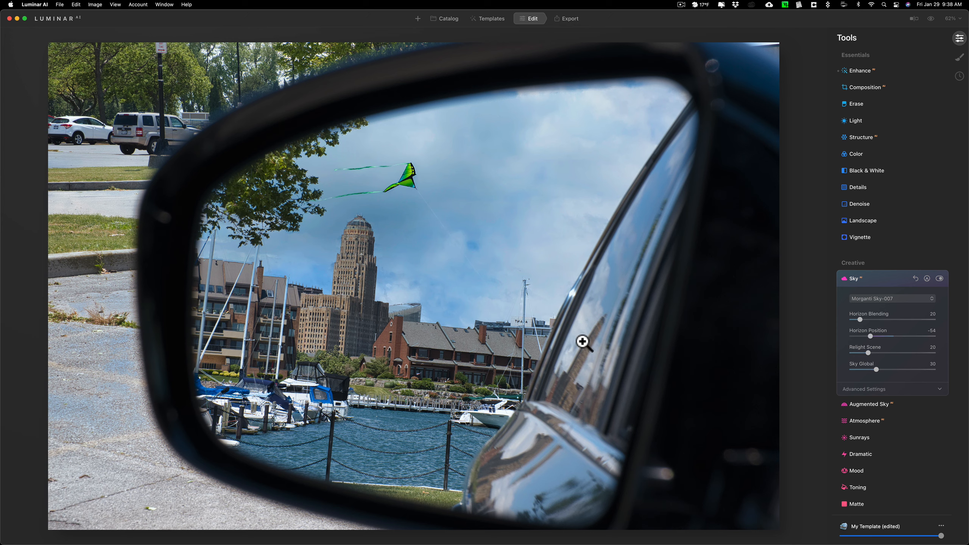
mouse_move(589, 336)
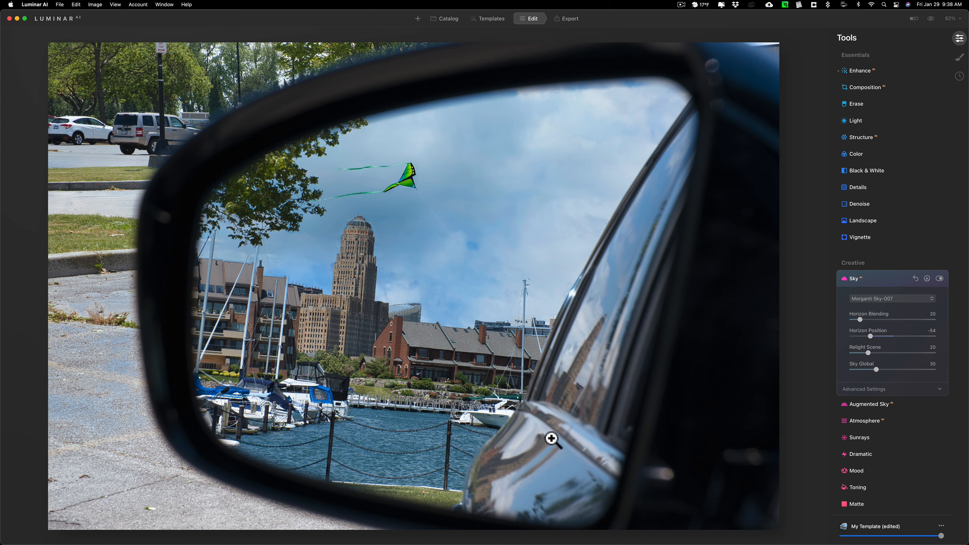
mouse_move(611, 271)
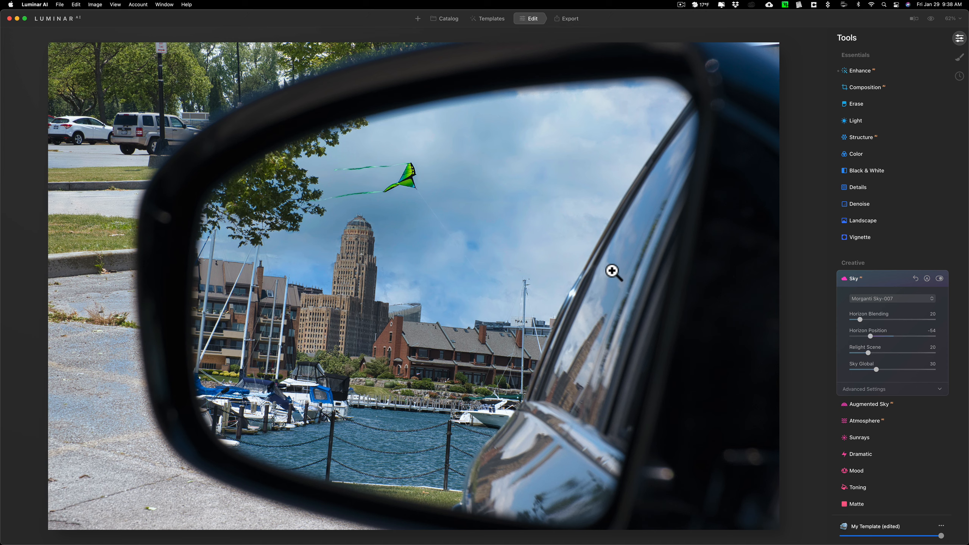
mouse_move(597, 325)
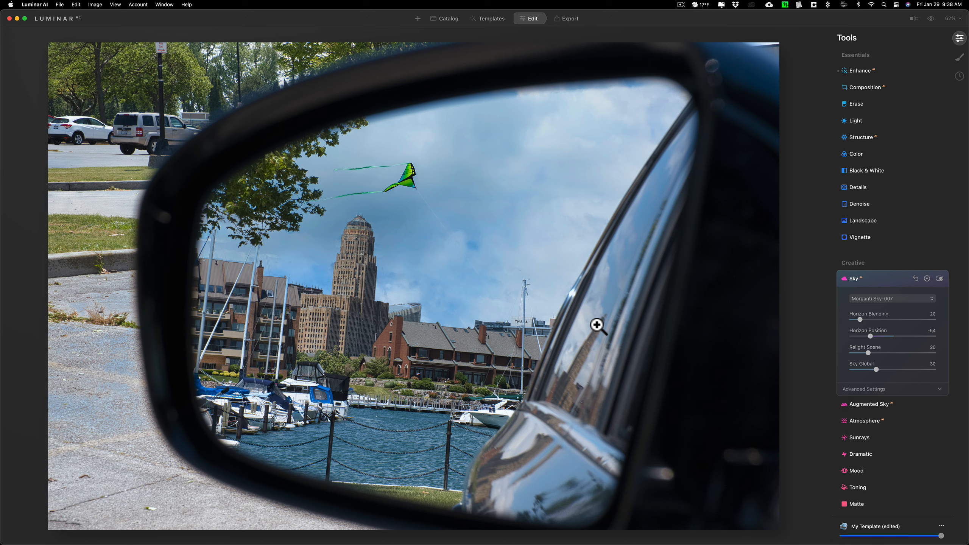
mouse_move(608, 283)
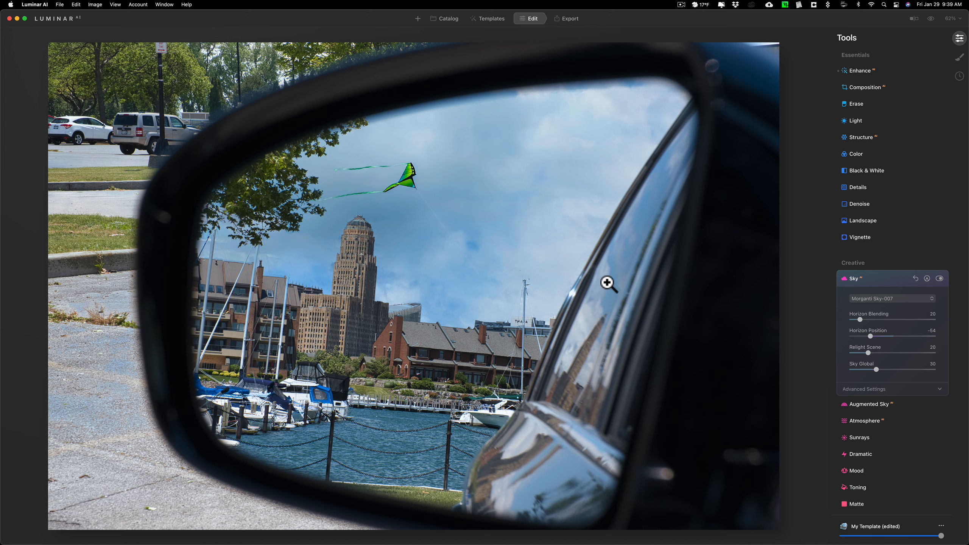
mouse_move(593, 316)
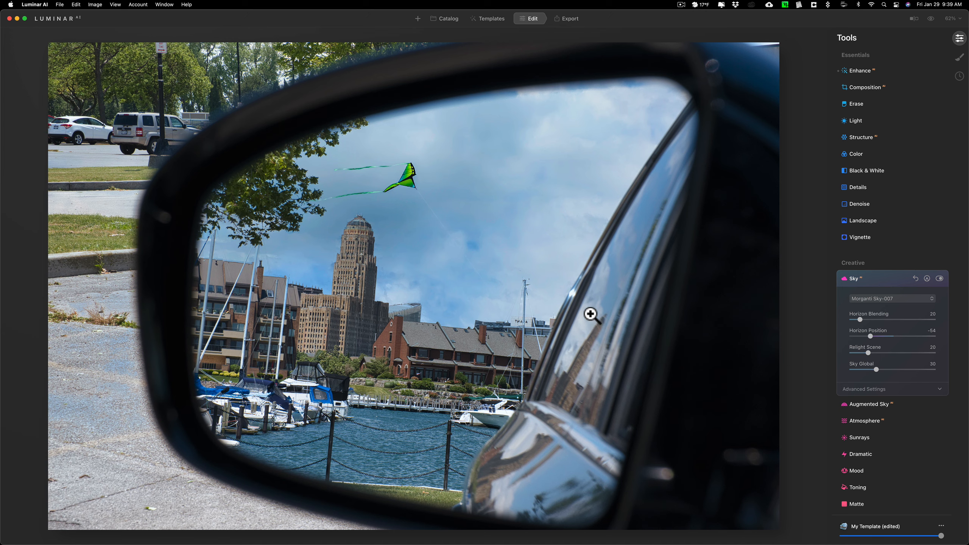
mouse_move(595, 304)
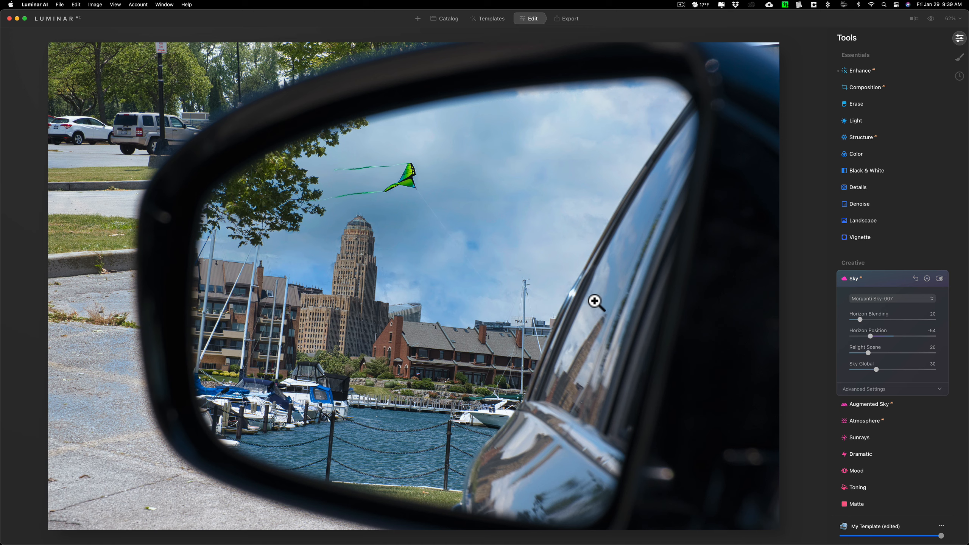